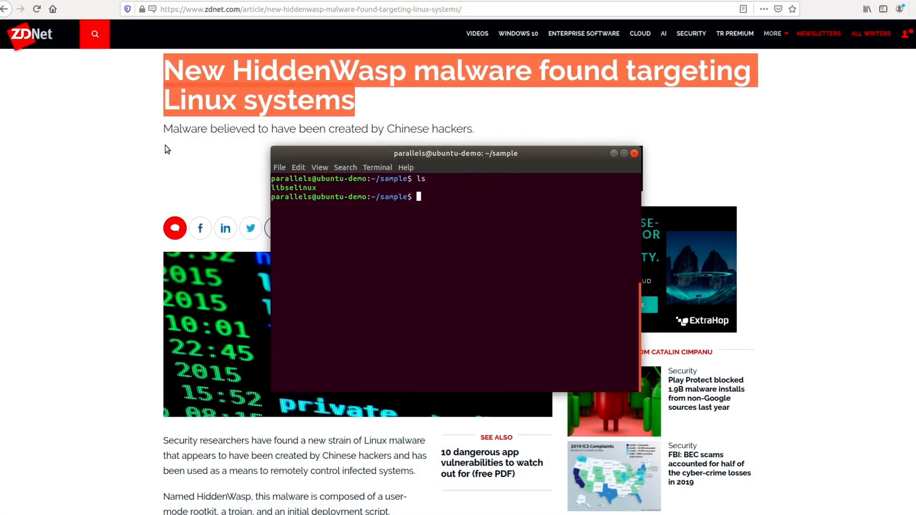
{"action": "type", "text": "./libselinux"}
{"action": "type", "text": "mdatp --threat"}
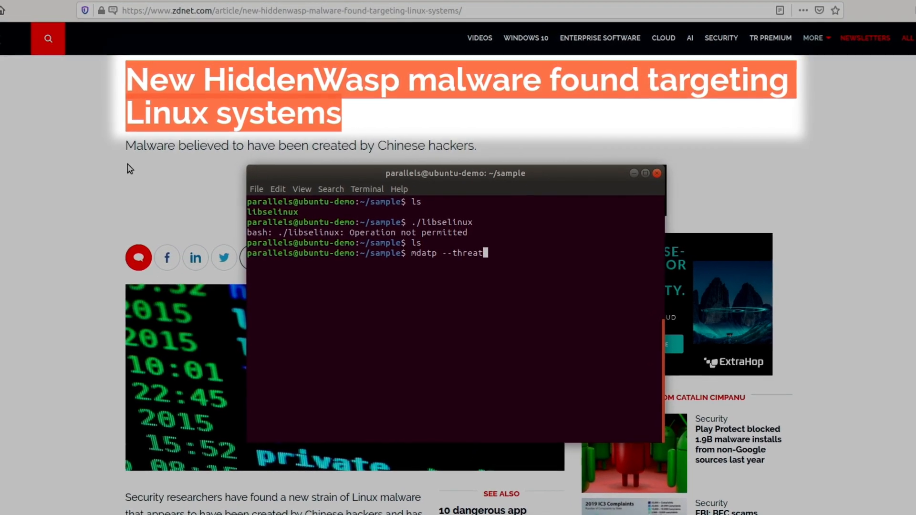
{"action": "type", "text": "--list --pretty"}
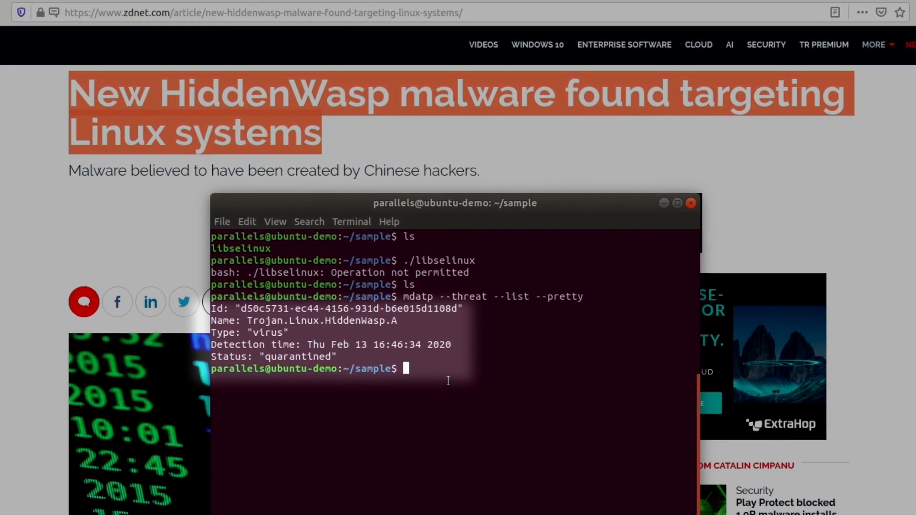
{"action": "type", "text": "sudo mdatp --threat"}
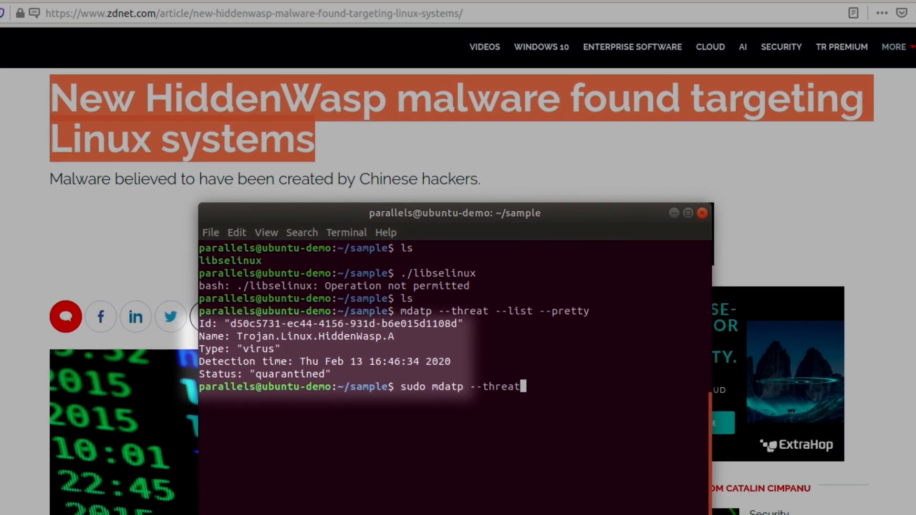